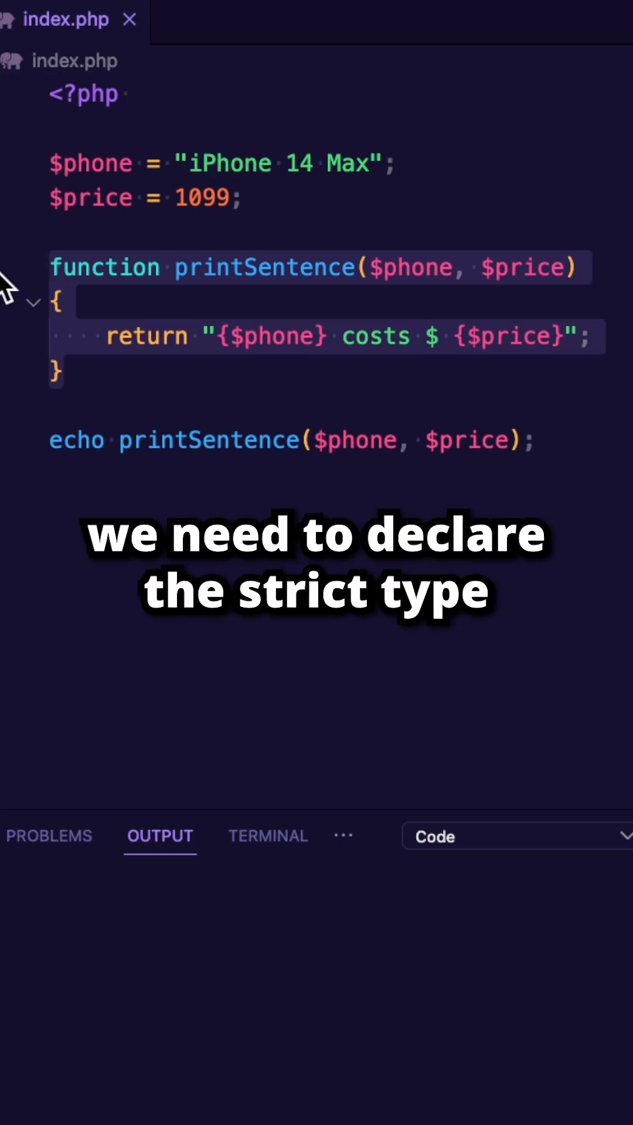
- Add declare(strict_types=1) right after the opening <?php tag in index.php
{"action": "left_click", "coordinate": [133, 93]}
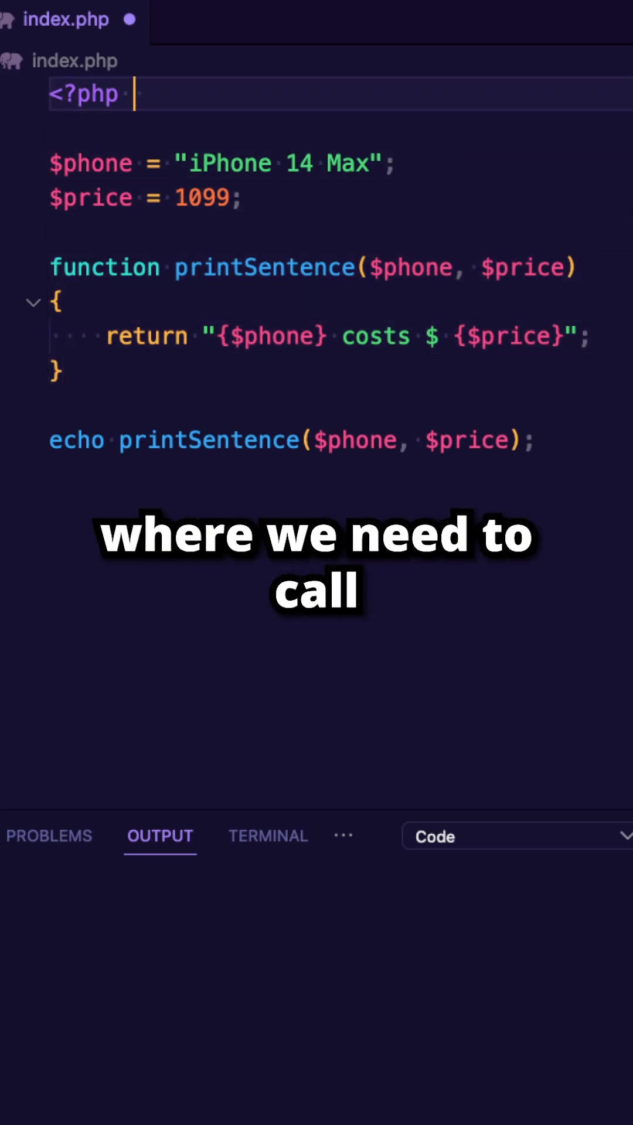
{"action": "type", "text": "declare()"}
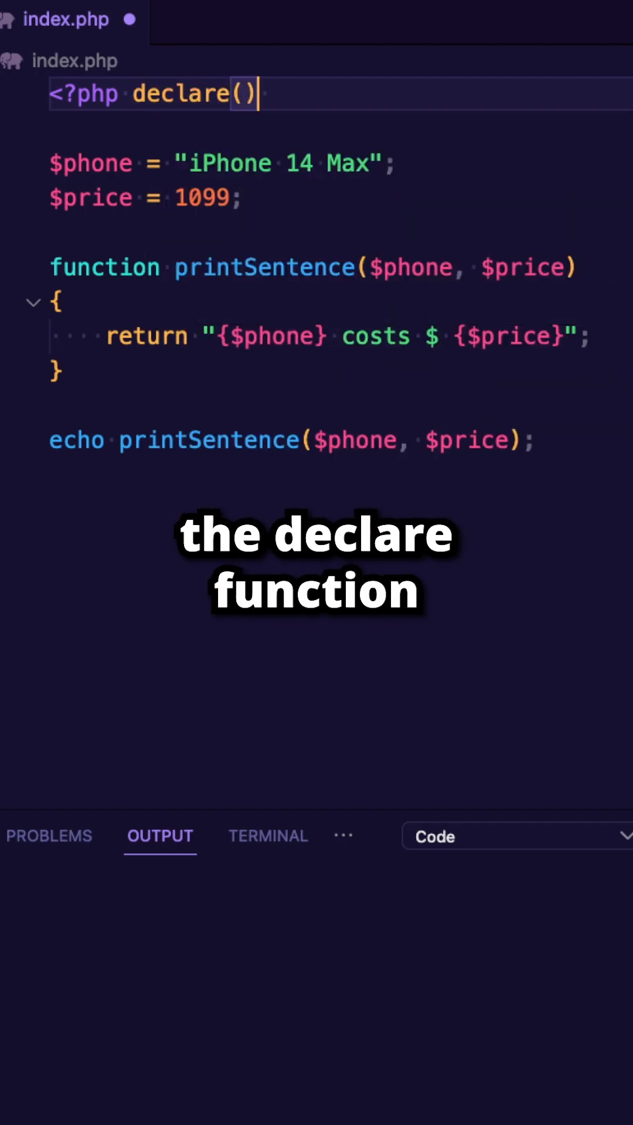
{"action": "type", "text": "strict"}
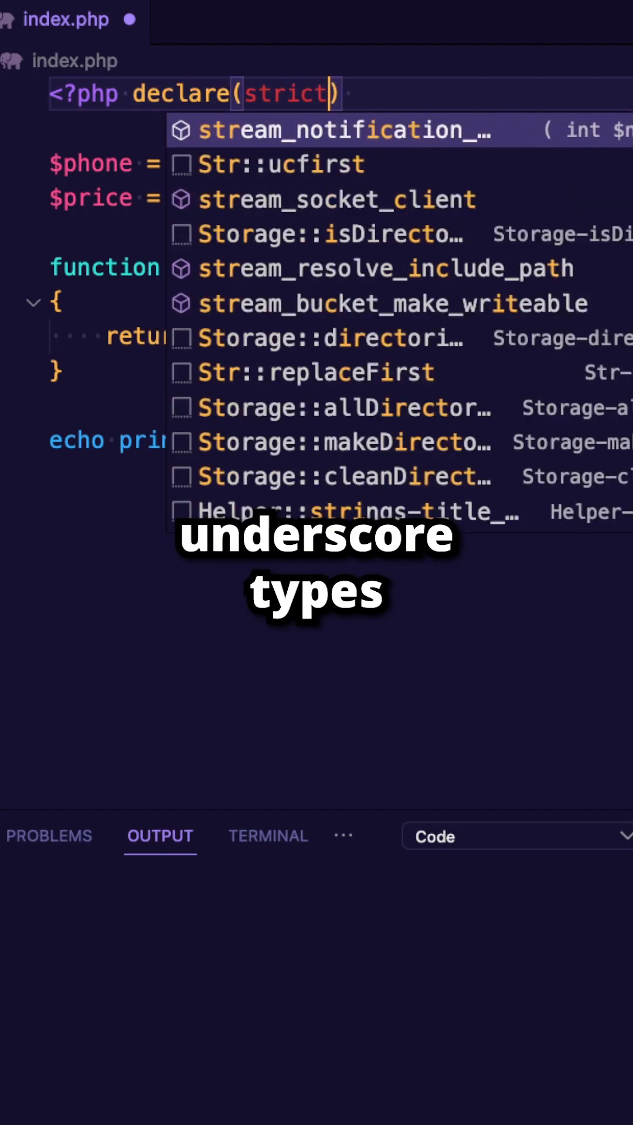
{"action": "type", "text": "_types=1"}
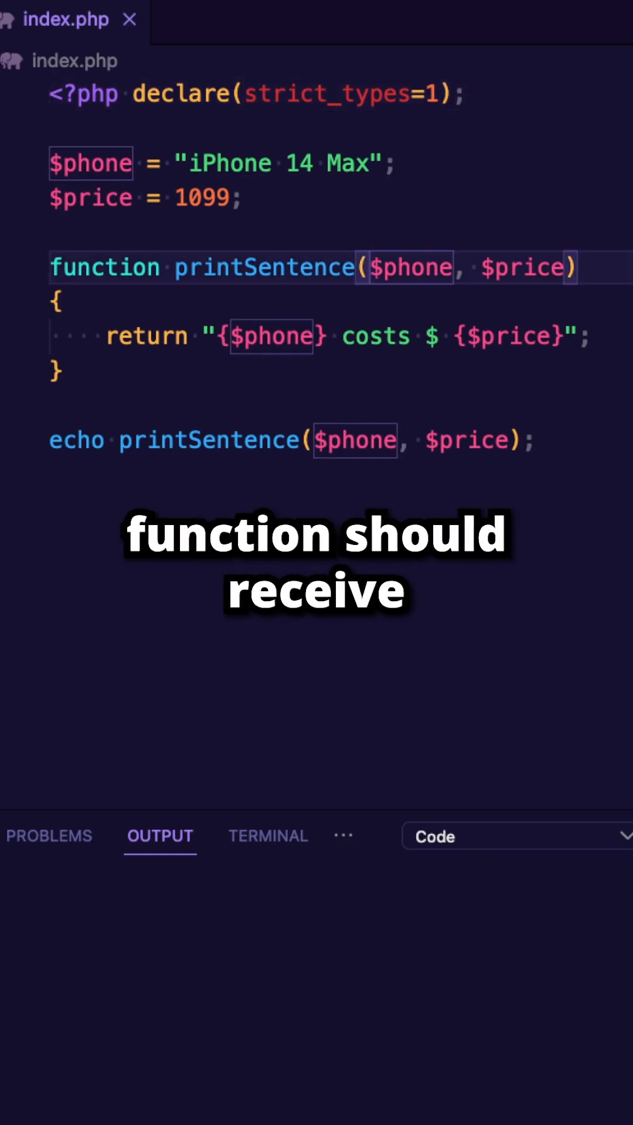
- Add string type hints before $phone and $price in the printSentence signature
{"action": "type", "text": "string"}
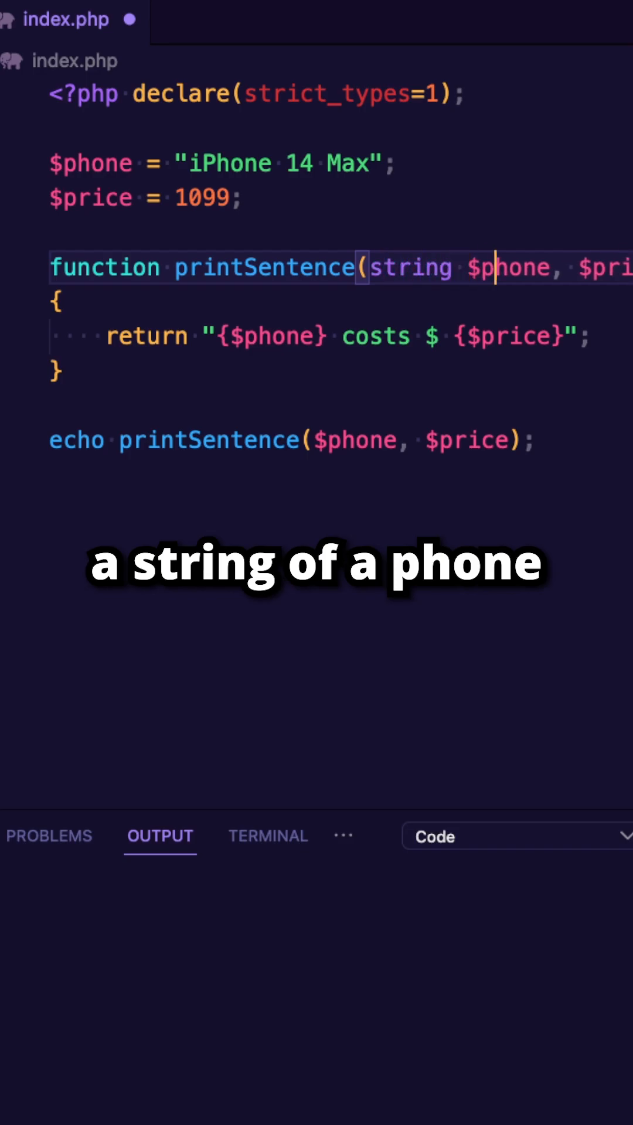
{"action": "type", "text": "string"}
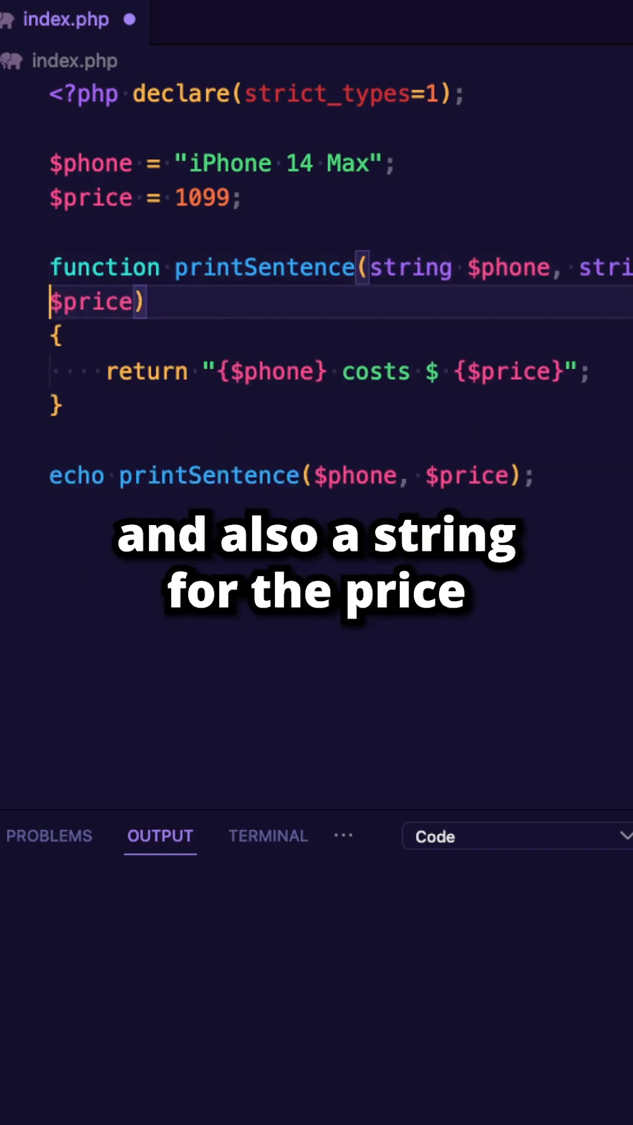